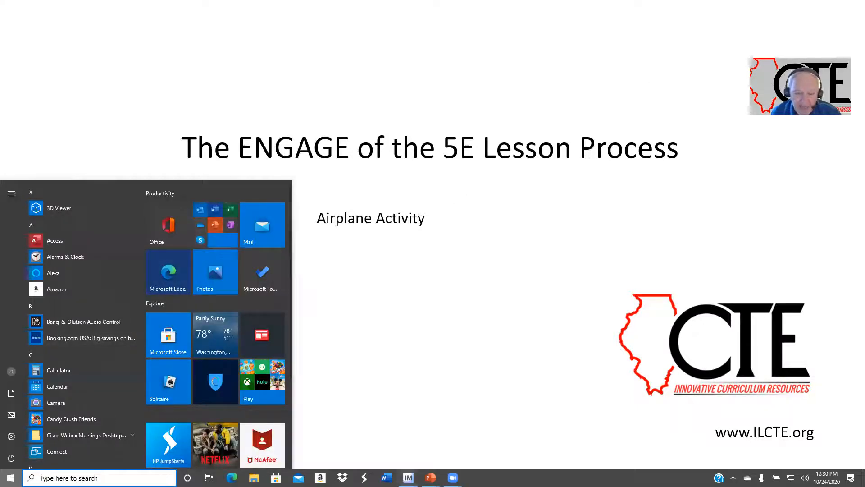
Step: Bring Image Mate's live camera feed of the folded paper airplane to the front
left_click(407, 477)
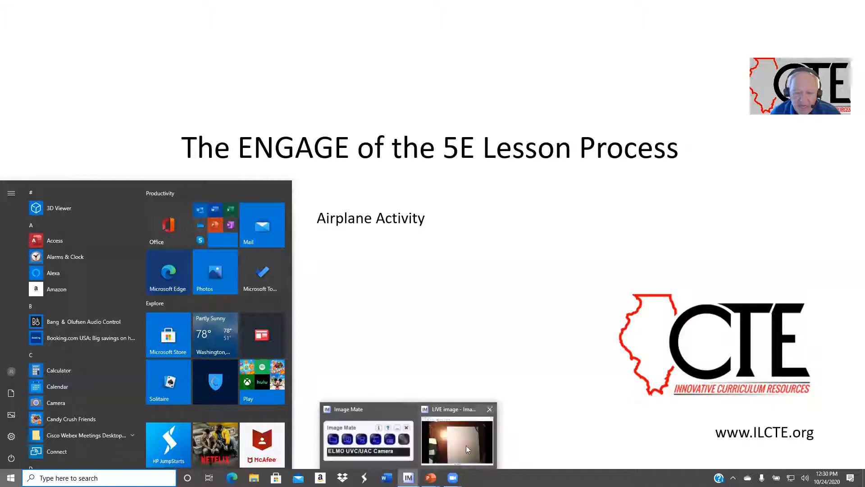
left_click(457, 439)
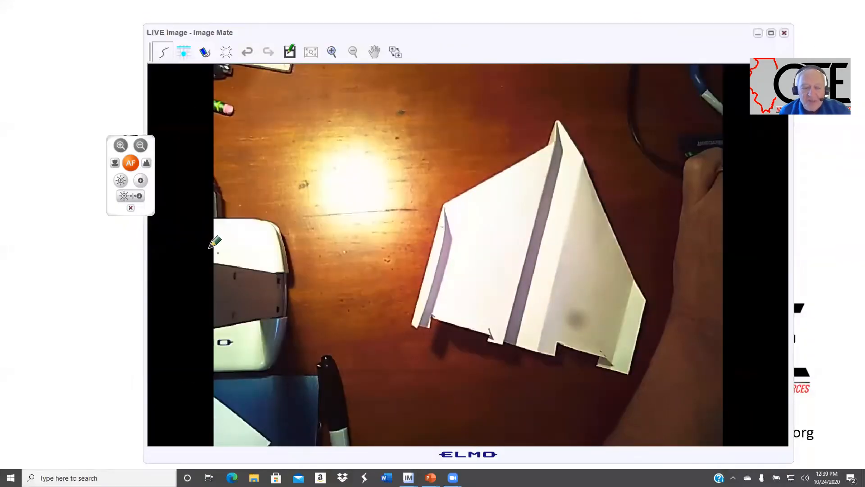
mouse_move(430, 478)
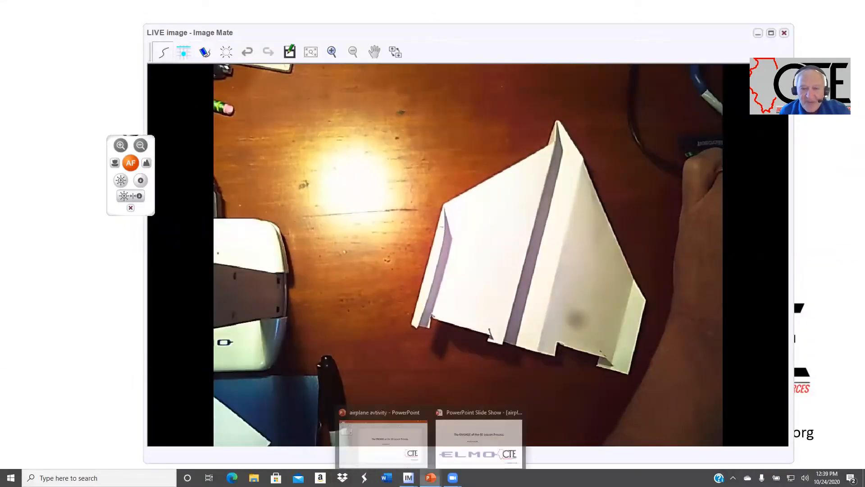